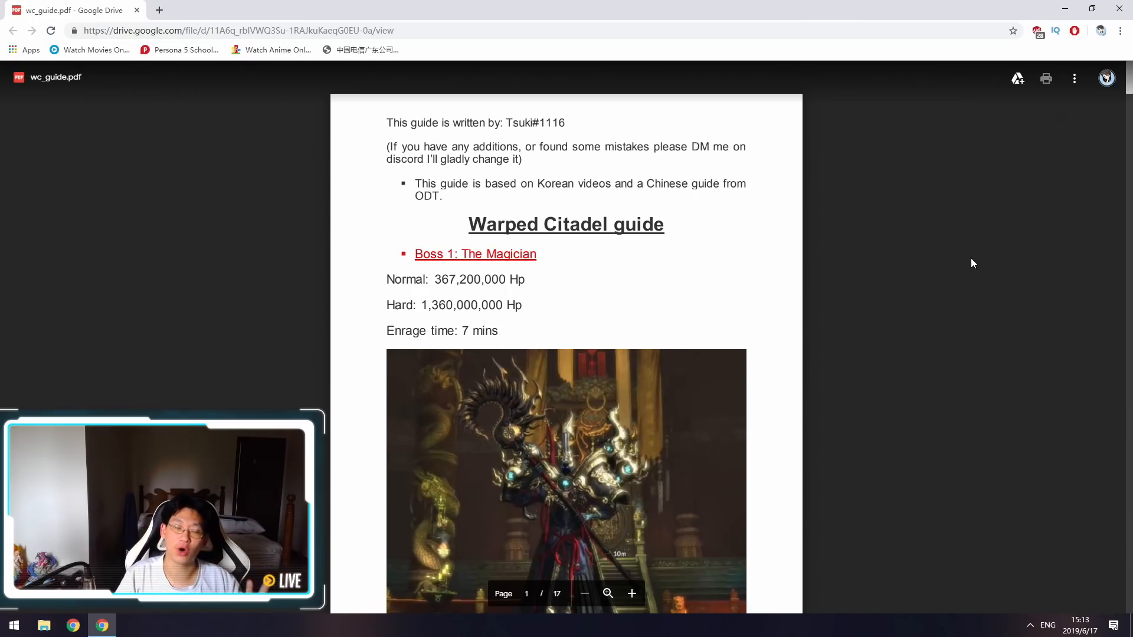
{"action": "mouse_move", "coordinate": [1003, 272]}
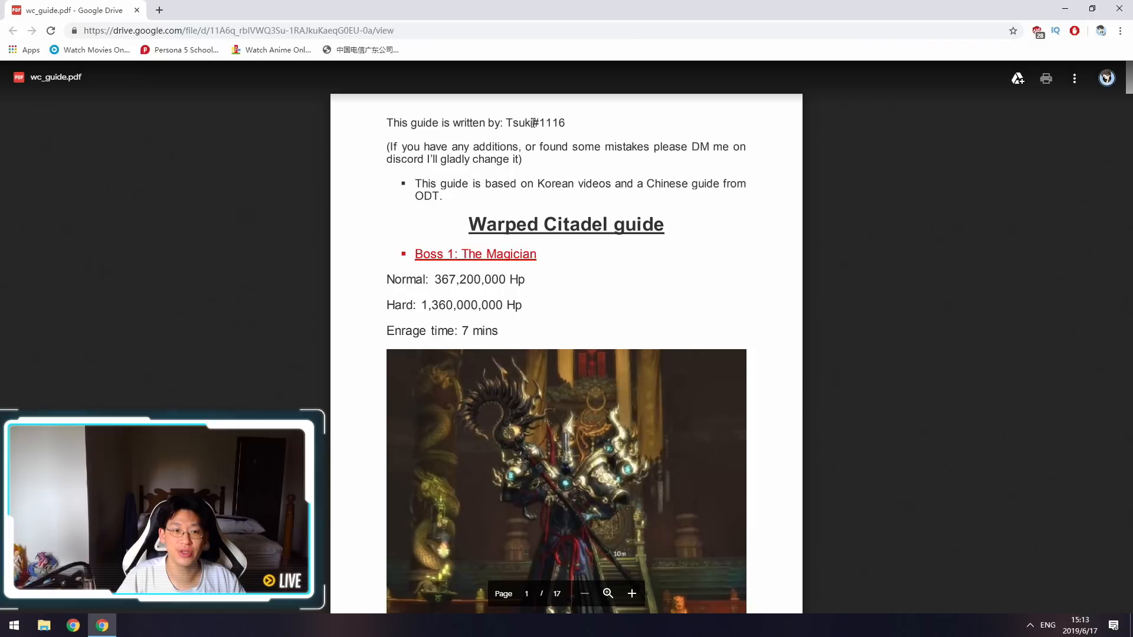
{"action": "mouse_move", "coordinate": [911, 209]}
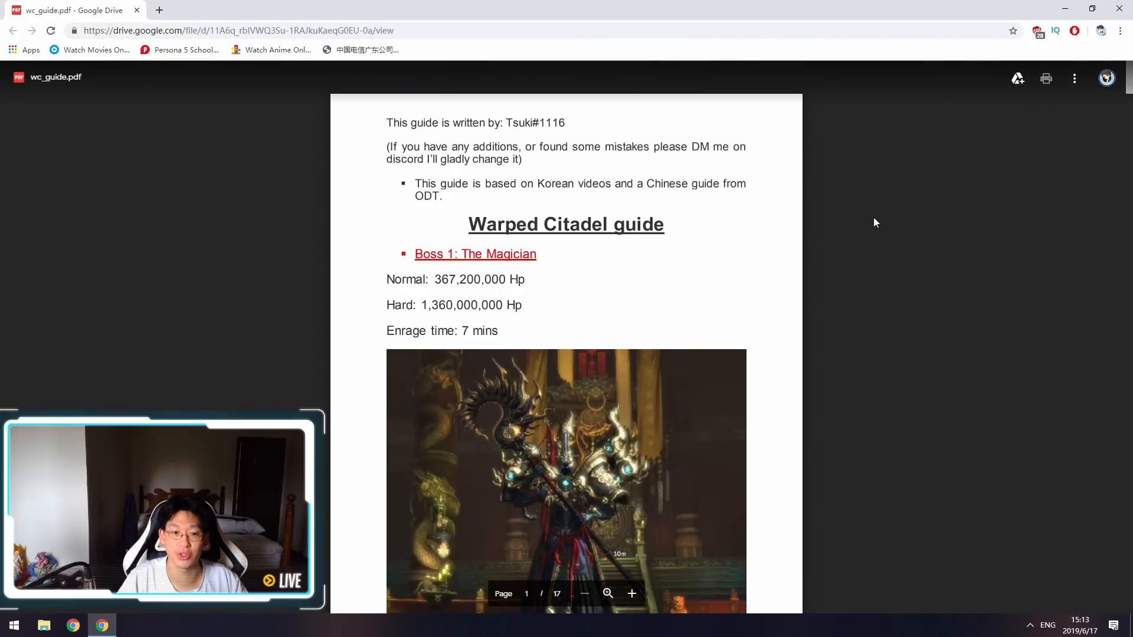
{"action": "scroll", "scroll_direction": "down", "scroll_amount": 3}
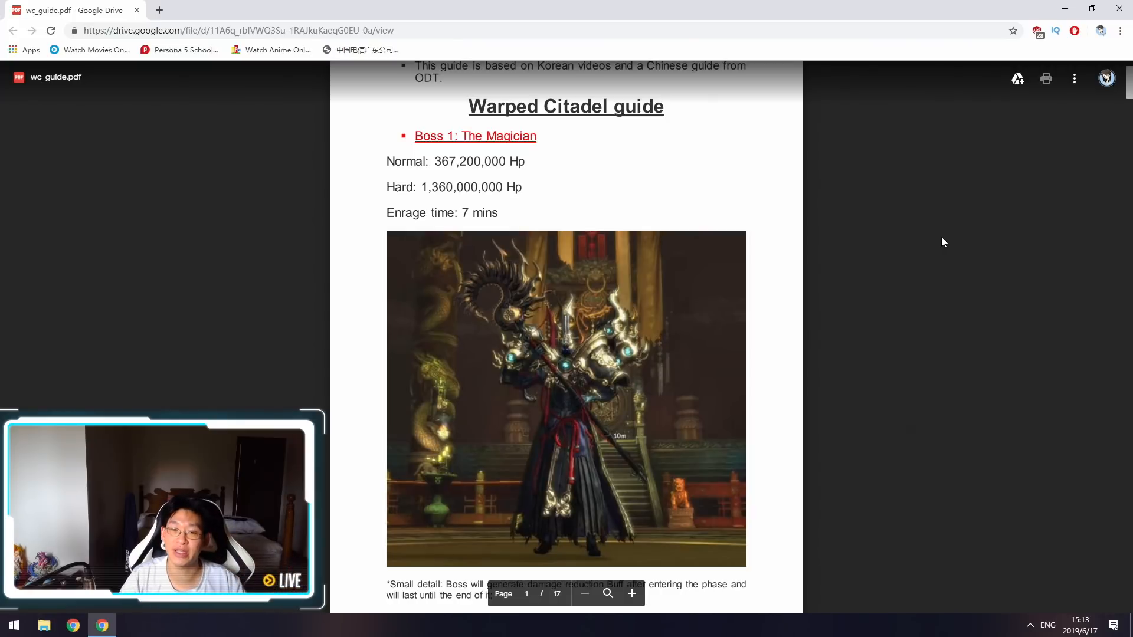
{"action": "mouse_move", "coordinate": [881, 244]}
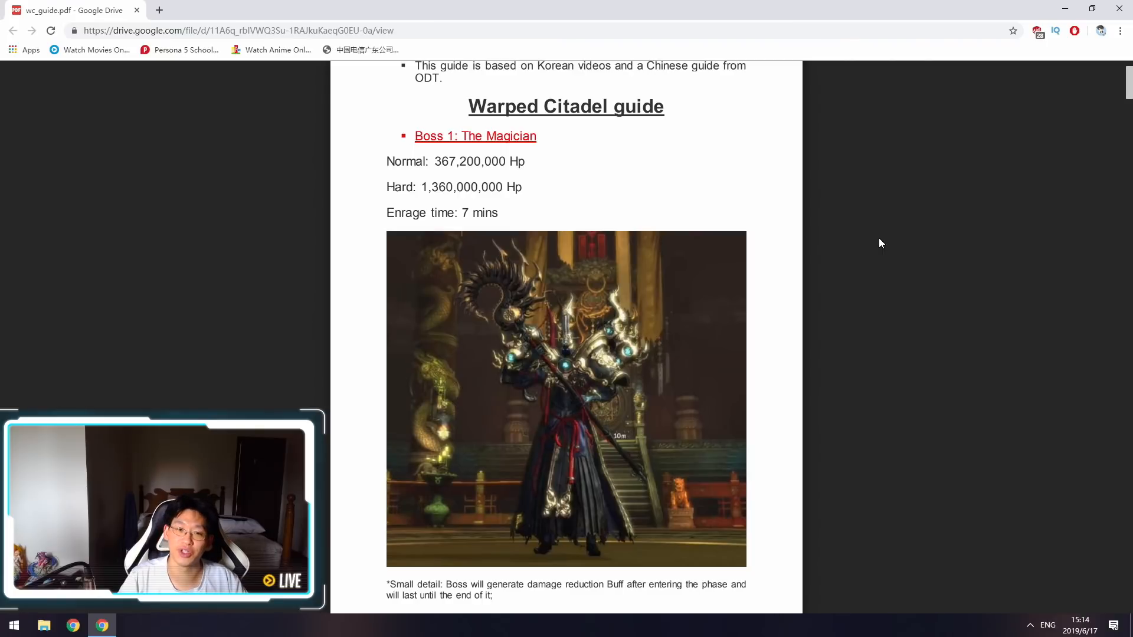
{"action": "scroll", "scroll_direction": "down", "scroll_amount": 3}
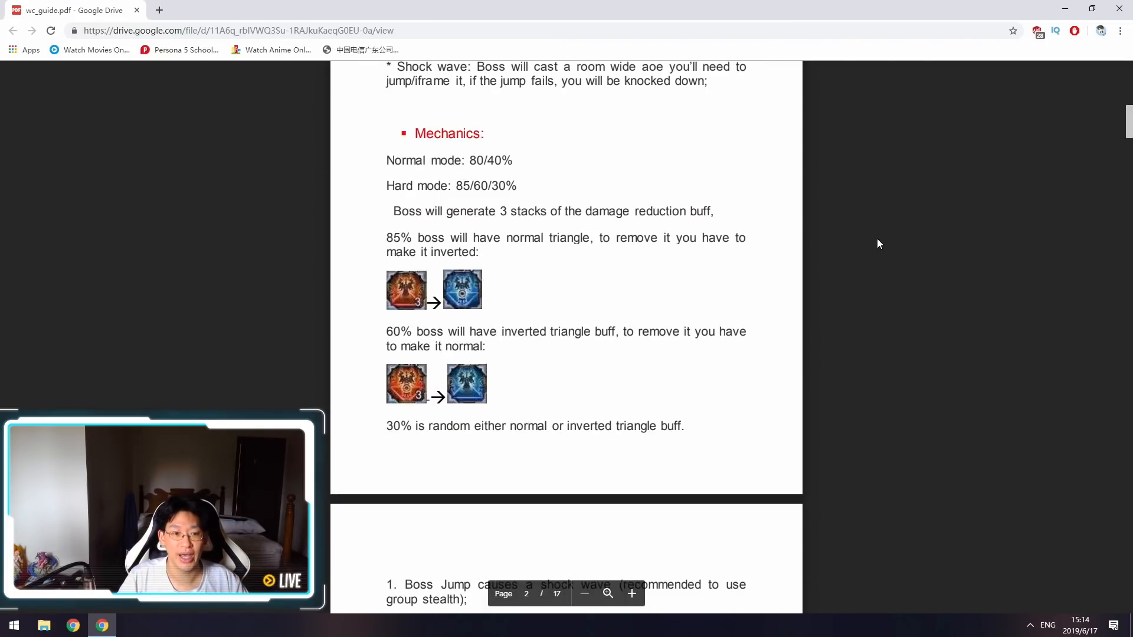
{"action": "scroll", "scroll_direction": "down", "scroll_amount": 3}
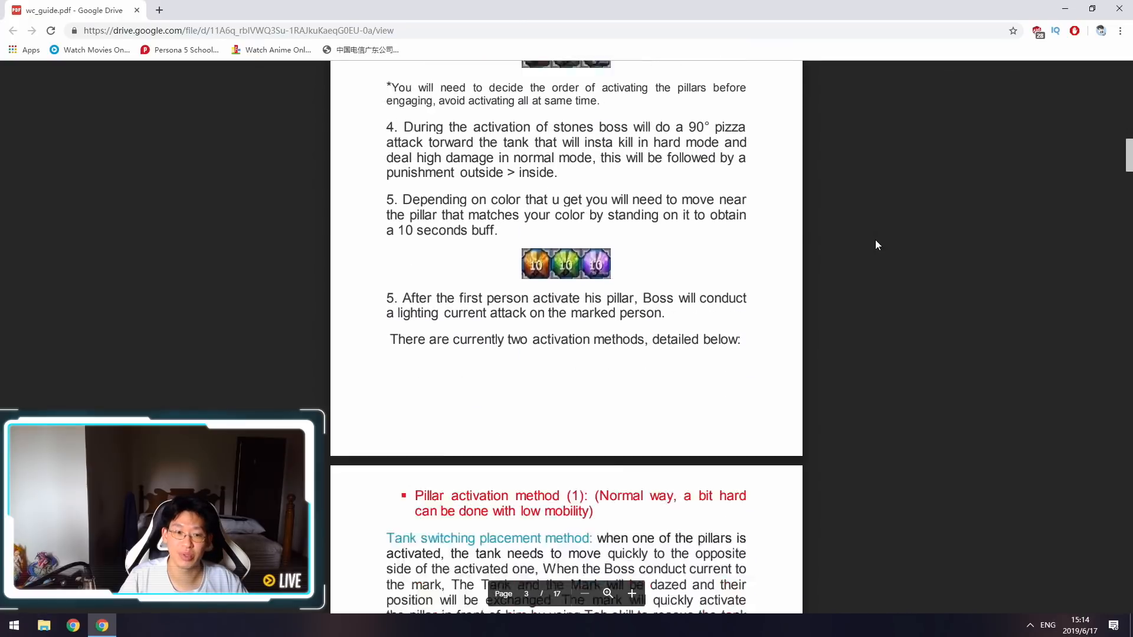
{"action": "scroll", "scroll_direction": "down", "scroll_amount": 3}
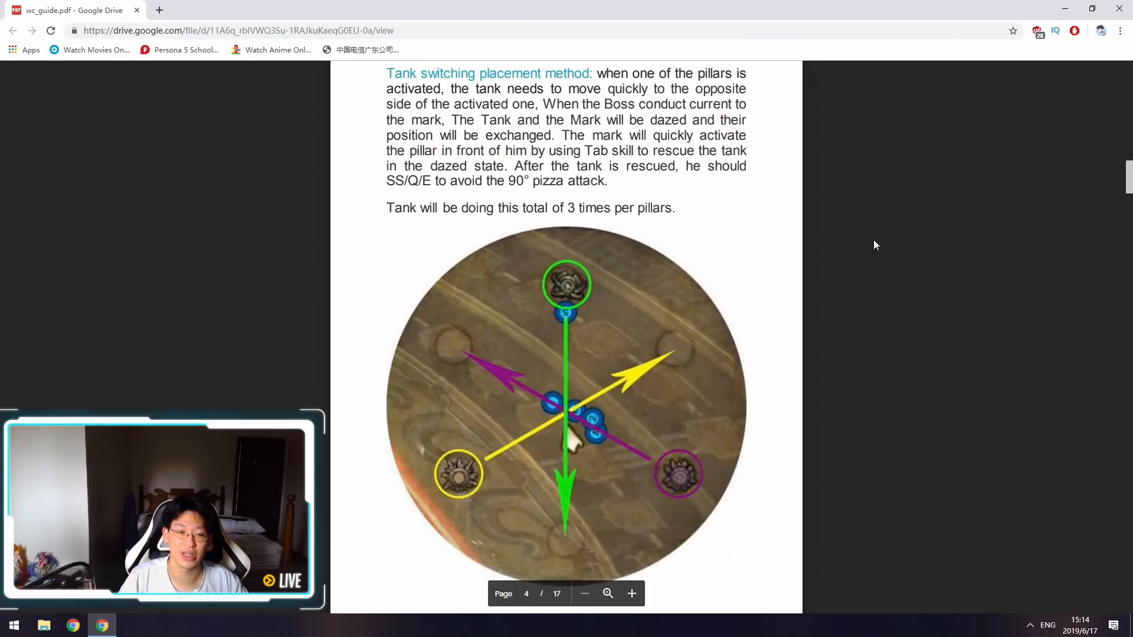
{"action": "scroll", "scroll_direction": "down", "scroll_amount": 3}
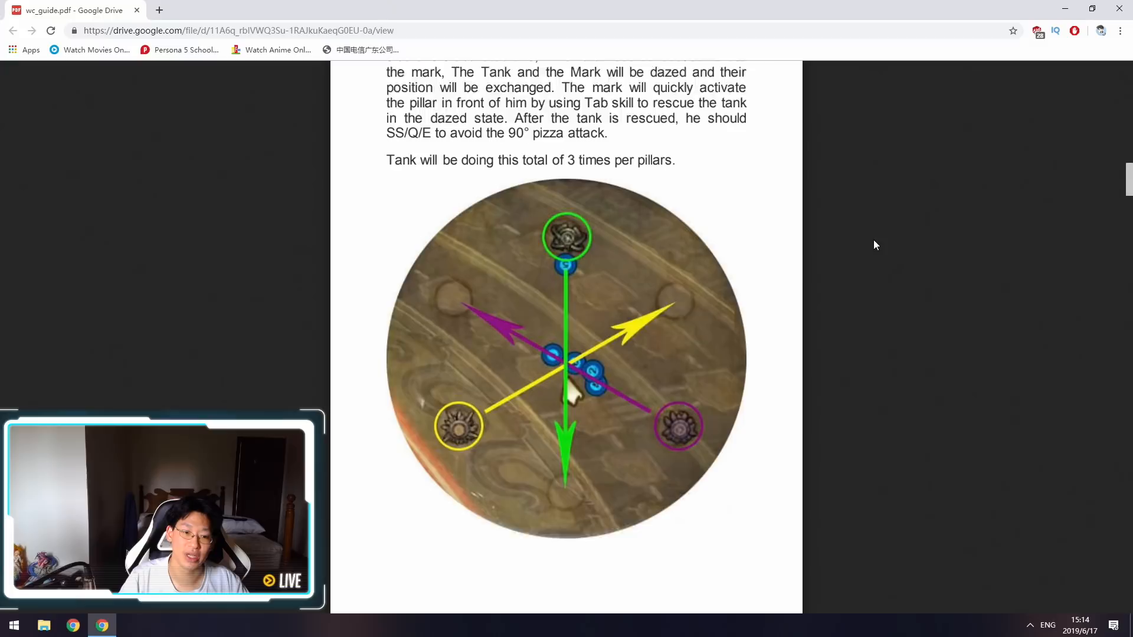
{"action": "scroll", "scroll_direction": "down", "scroll_amount": 3}
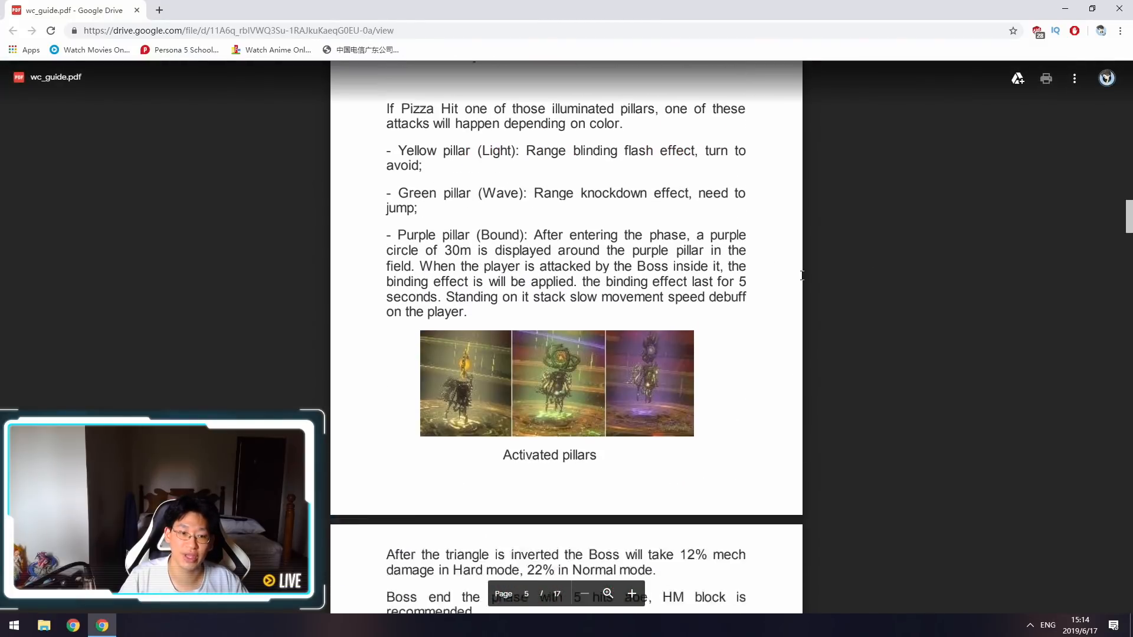
{"action": "scroll", "scroll_direction": "down", "scroll_amount": 3}
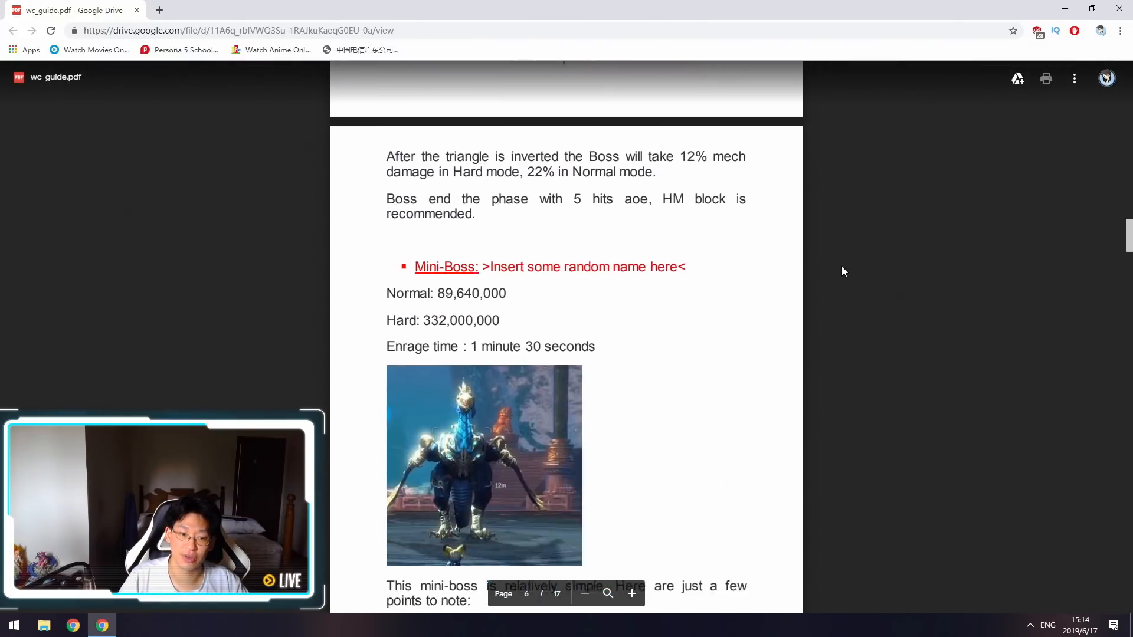
{"action": "scroll", "scroll_direction": "down", "scroll_amount": 3}
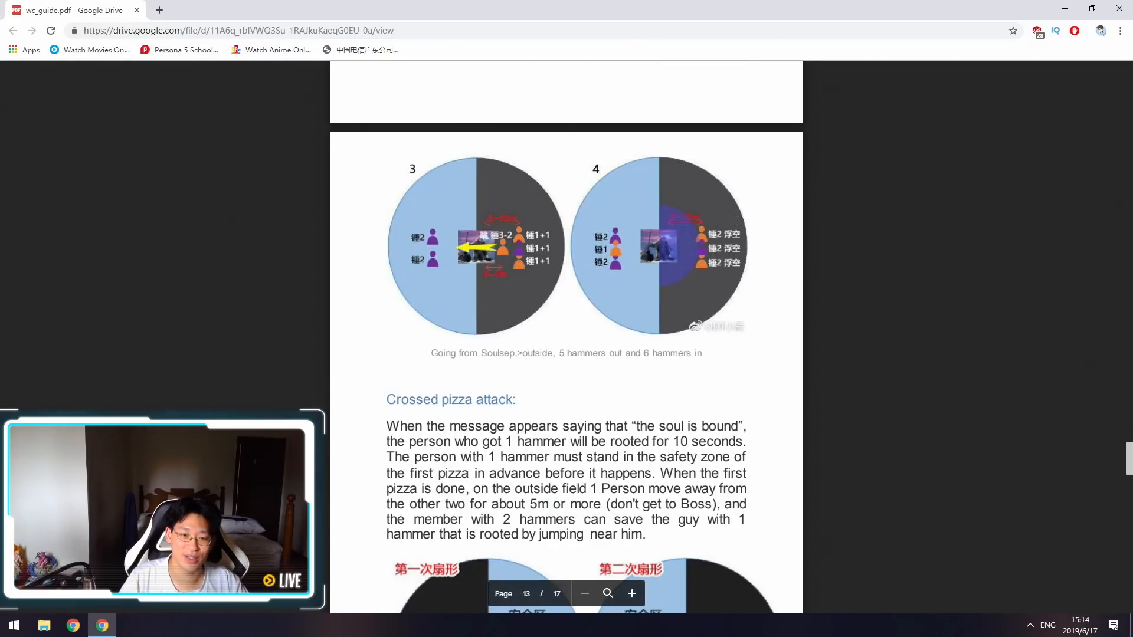
{"action": "scroll", "scroll_direction": "down", "scroll_amount": 3}
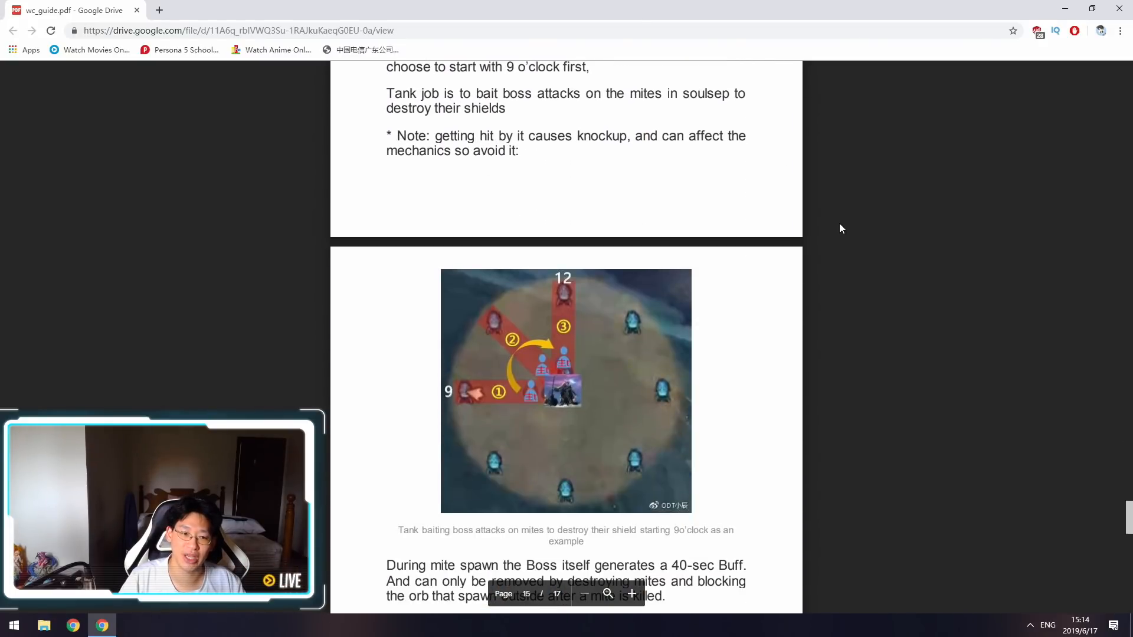
{"action": "scroll", "scroll_direction": "down", "scroll_amount": 3}
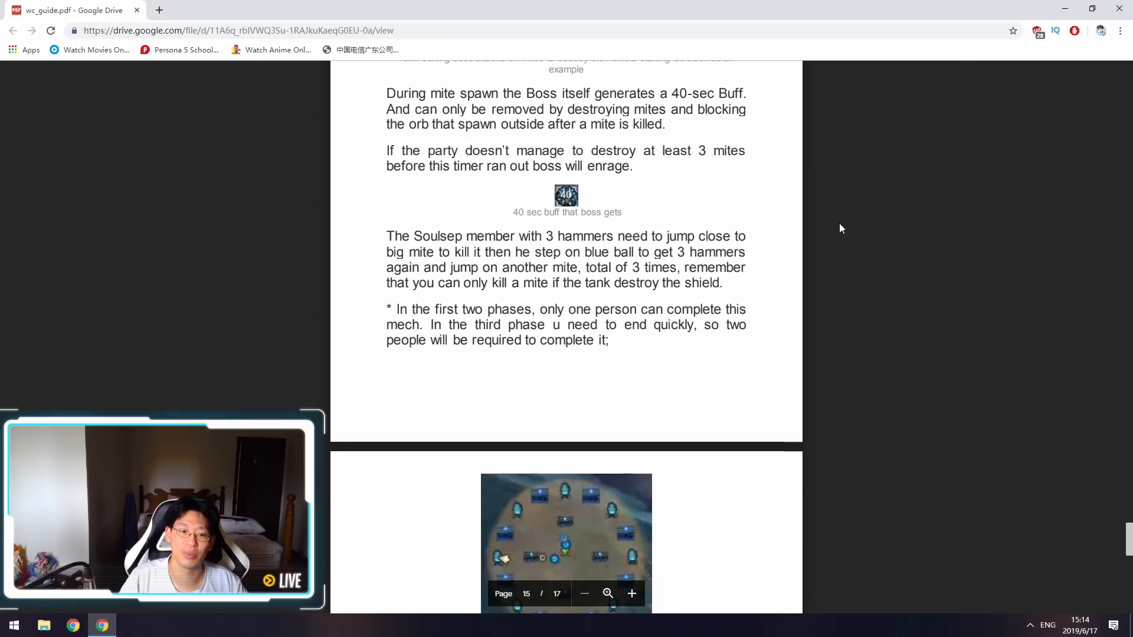
{"action": "scroll", "scroll_direction": "down", "scroll_amount": 3}
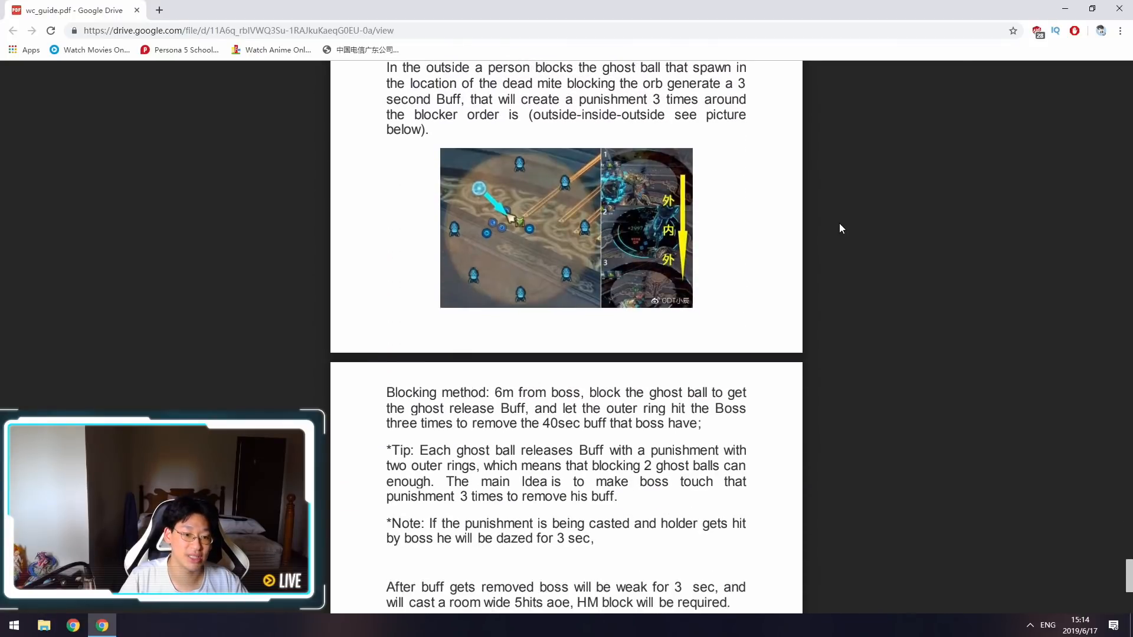
{"action": "scroll", "scroll_direction": "down", "scroll_amount": 3}
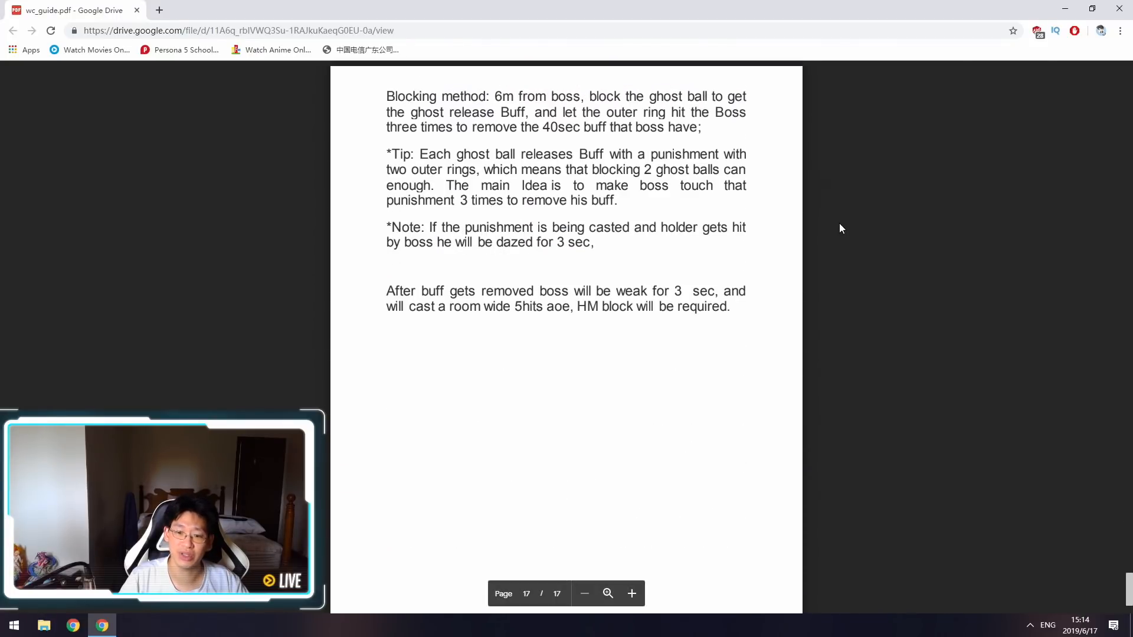